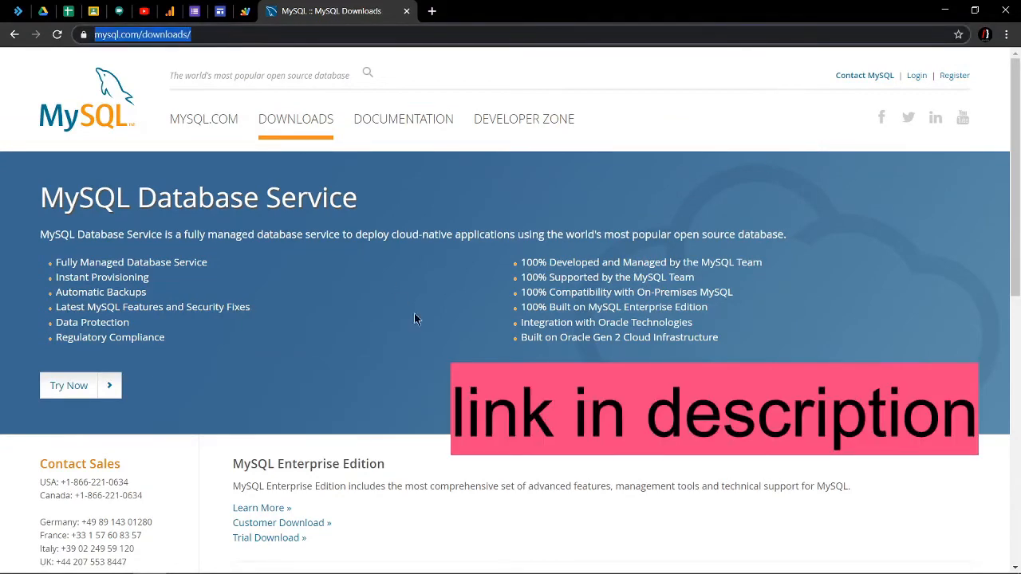
{"action": "mouse_move", "coordinate": [399, 351]}
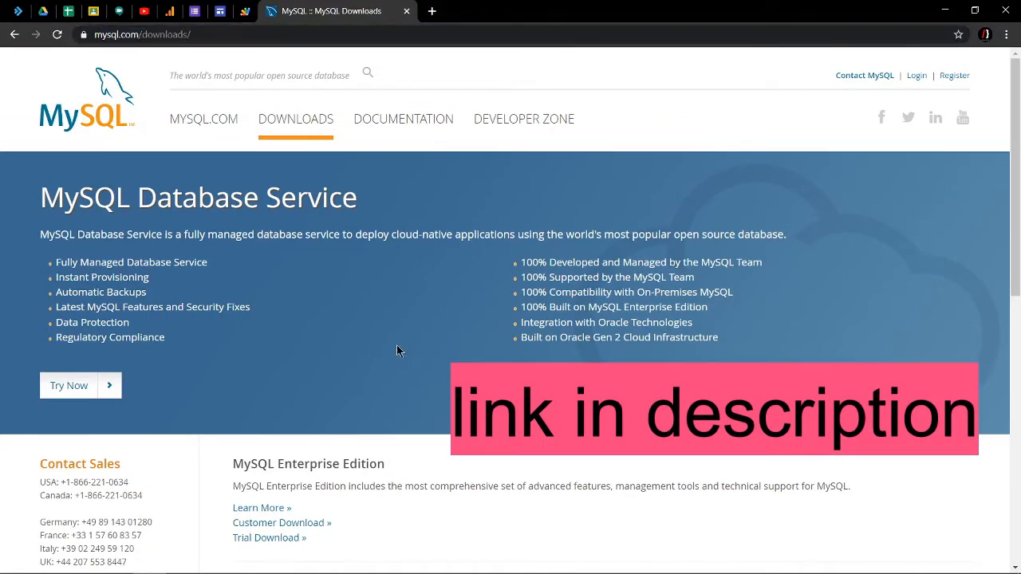
Follow the 'MySQL Community (GPL) Downloads' link from the mysql.com downloads page.
{"action": "scroll", "scroll_direction": "down", "scroll_amount": 3}
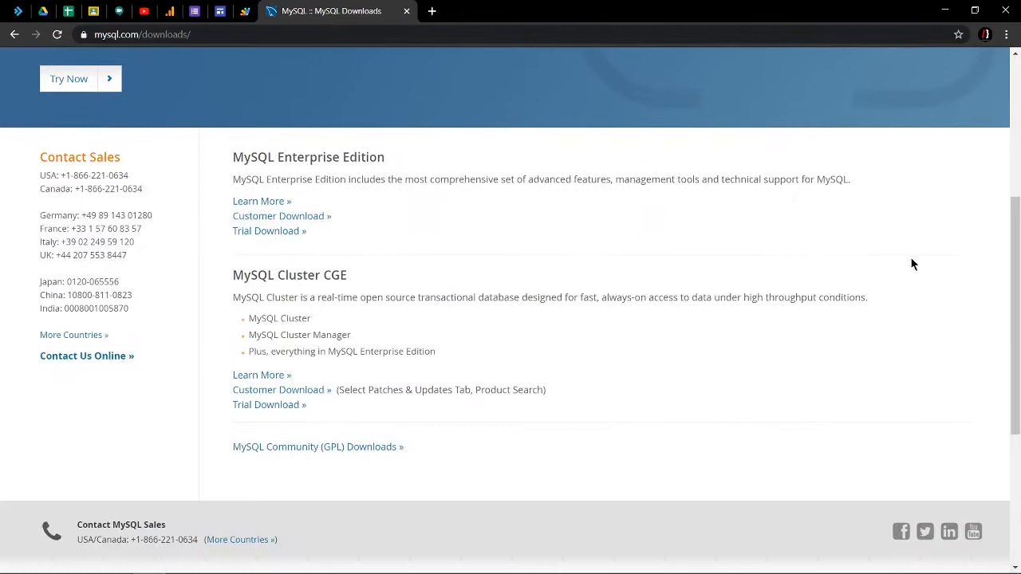
{"action": "mouse_move", "coordinate": [323, 467]}
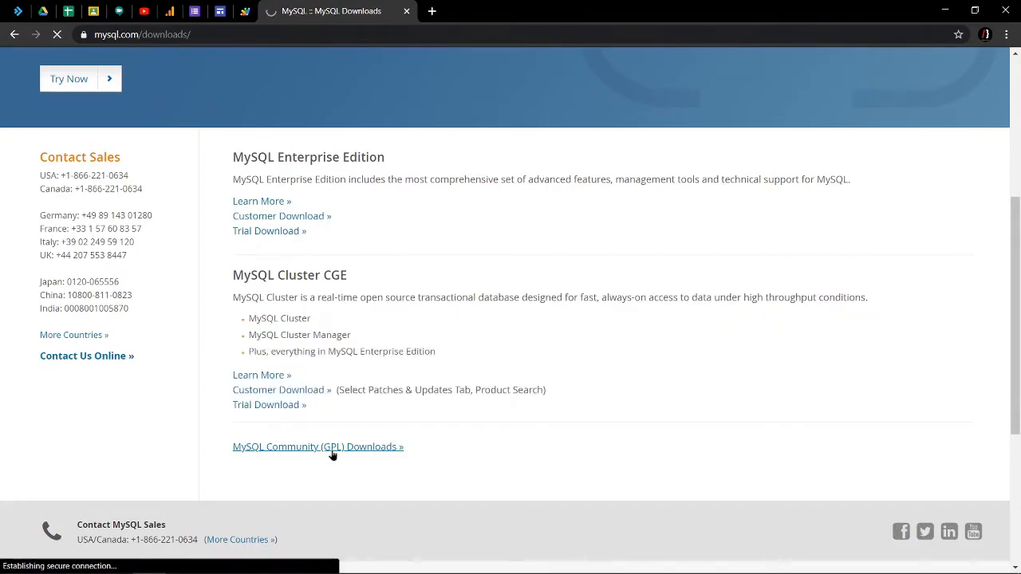
{"action": "left_click", "coordinate": [317, 447]}
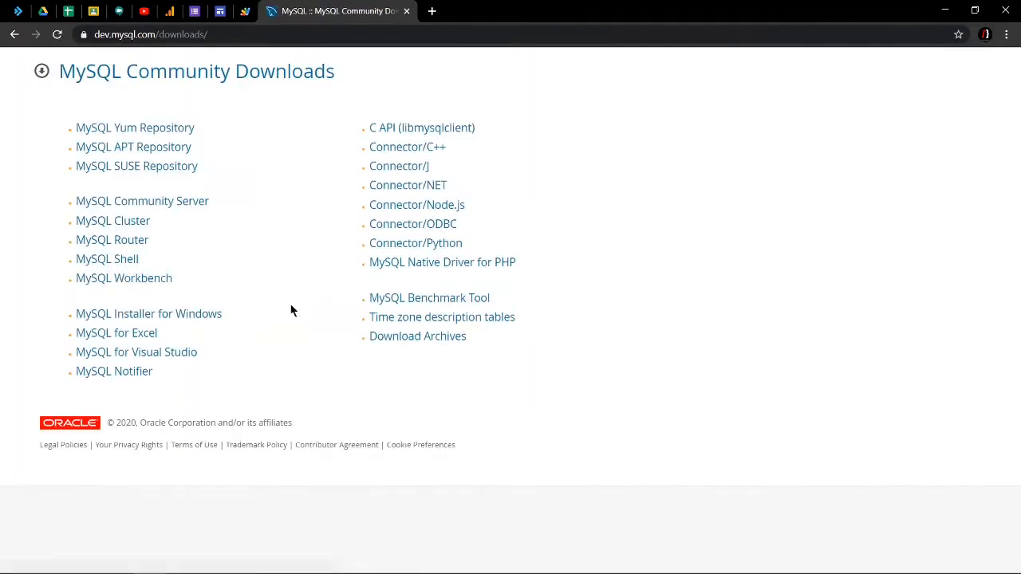
{"action": "mouse_move", "coordinate": [246, 226]}
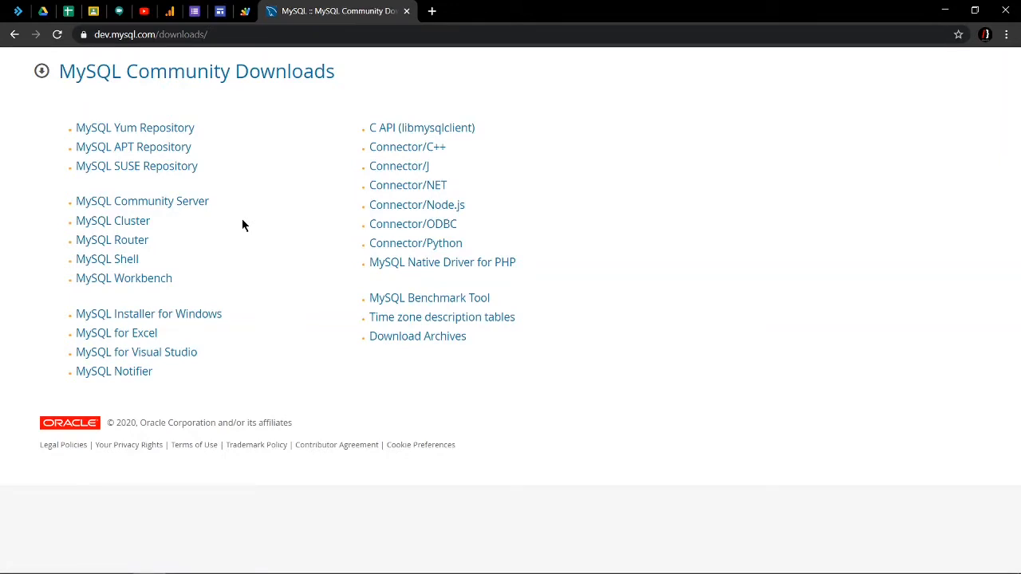
{"action": "mouse_move", "coordinate": [142, 201]}
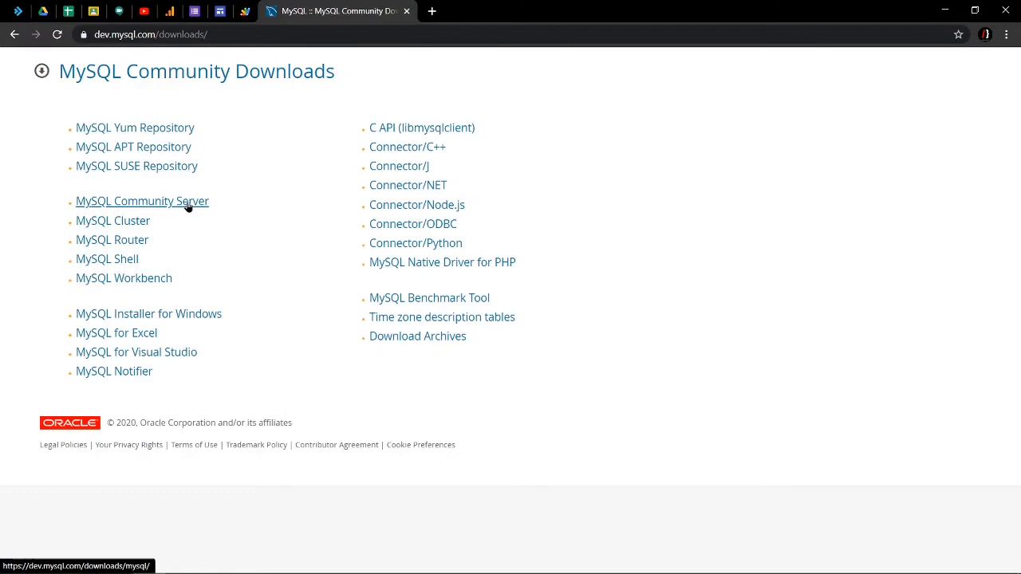
Go from MySQL Community Server to the MySQL Installer download page.
{"action": "left_click", "coordinate": [142, 201]}
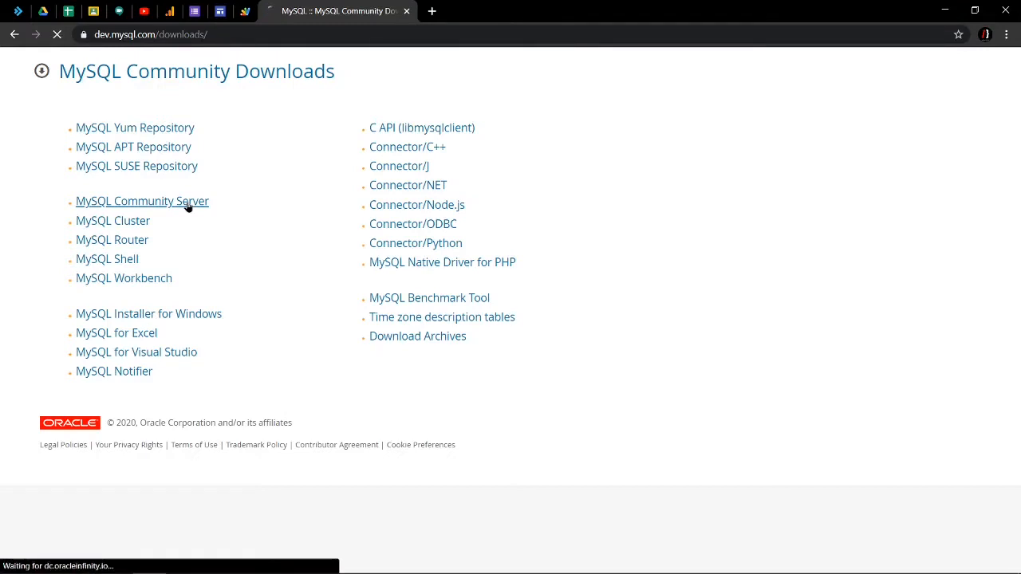
{"action": "left_click", "coordinate": [142, 201]}
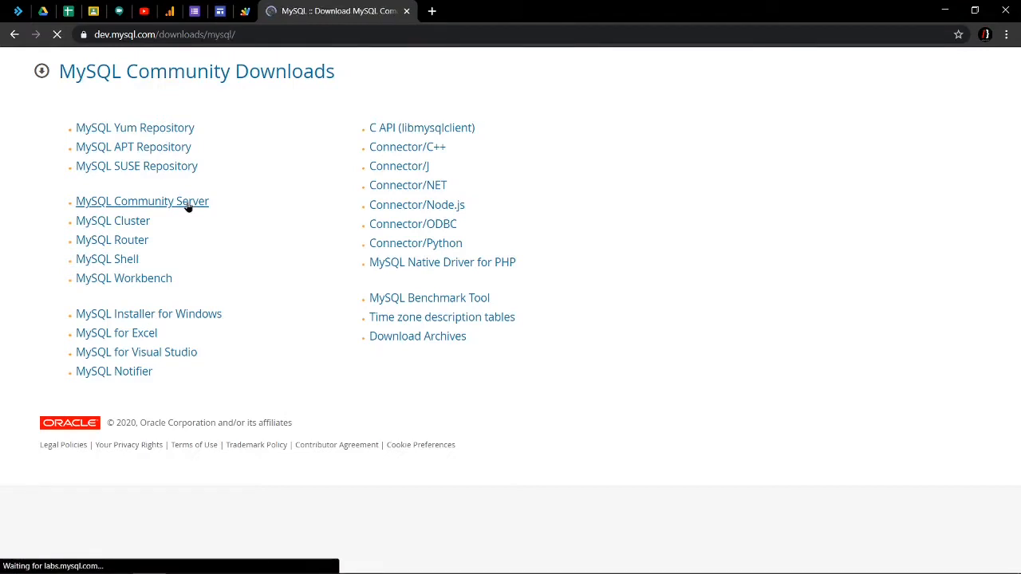
{"action": "left_click", "coordinate": [142, 201]}
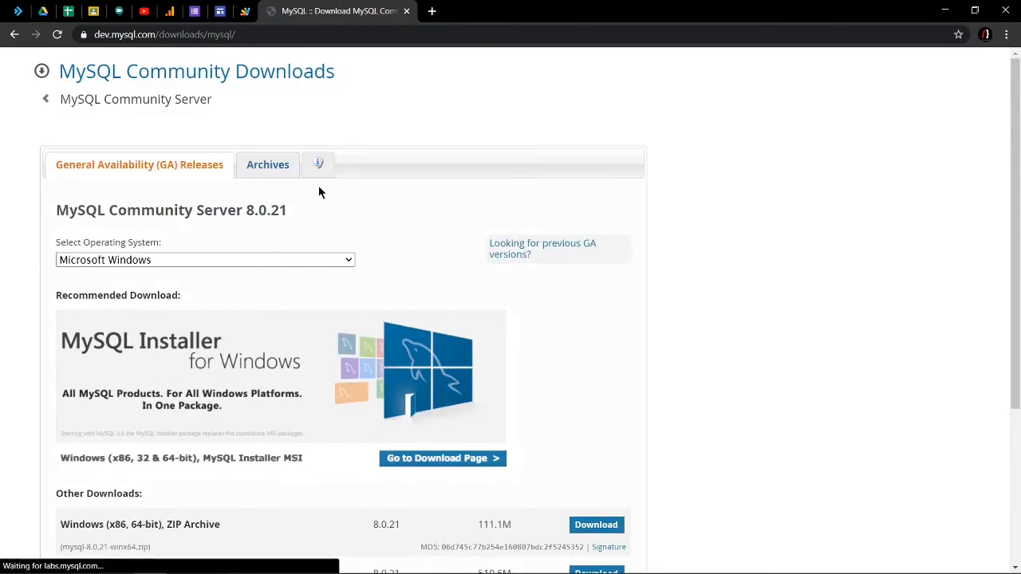
{"action": "scroll", "scroll_direction": "down", "scroll_amount": 3}
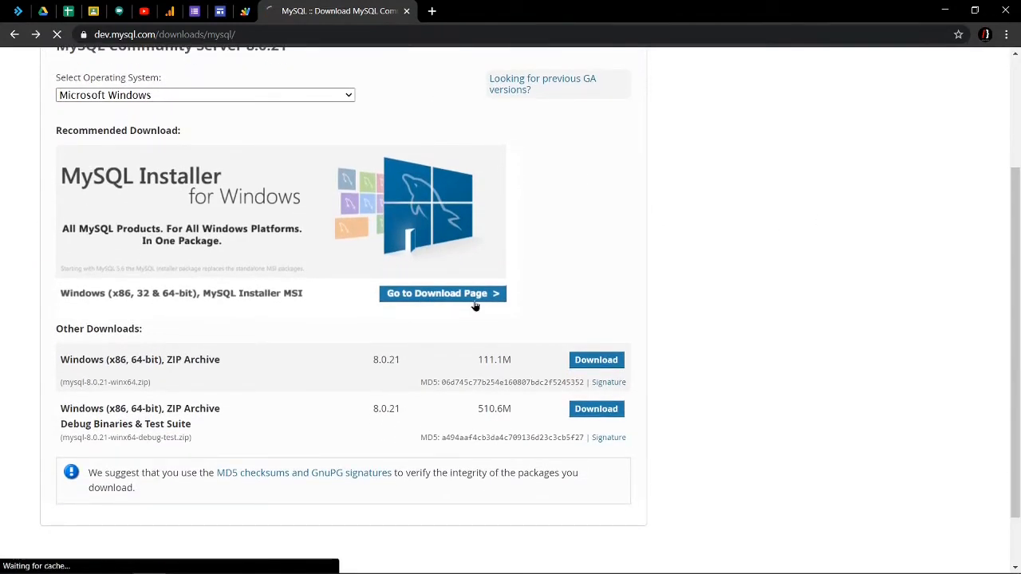
{"action": "left_click", "coordinate": [444, 293]}
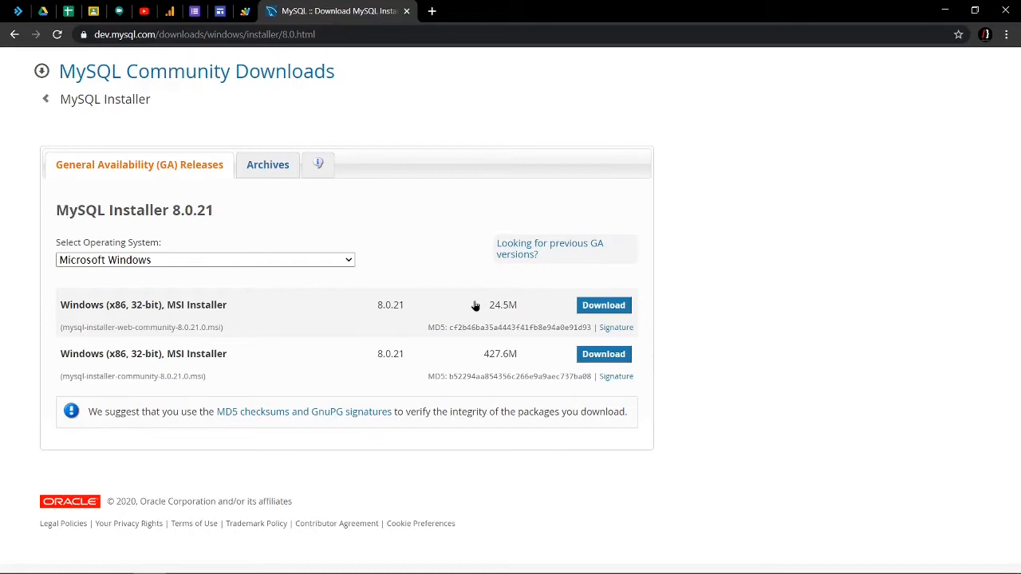
Choose Download on the 24.5M web MSI Installer row.
{"action": "double_click", "coordinate": [502, 305]}
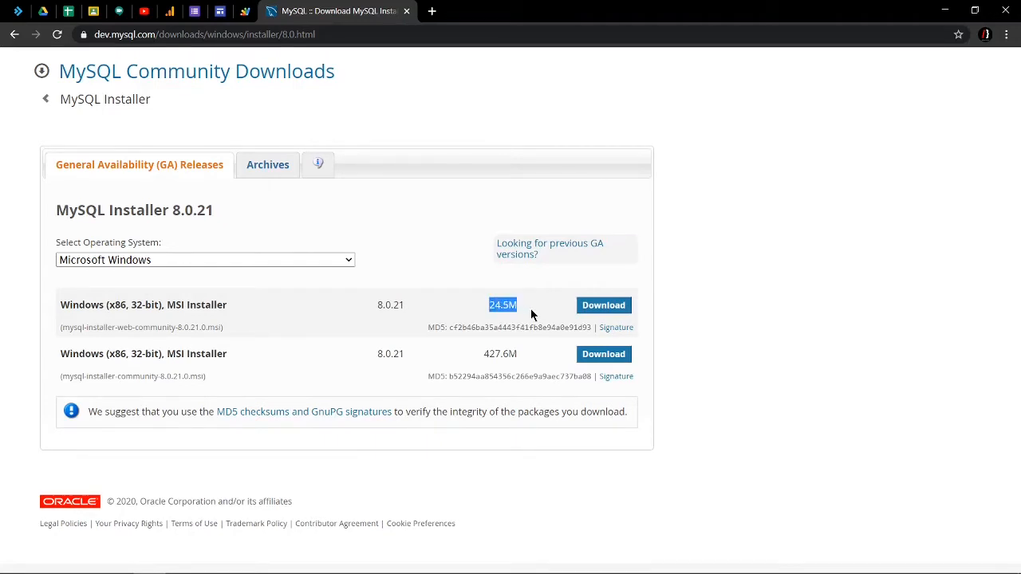
{"action": "double_click", "coordinate": [501, 354]}
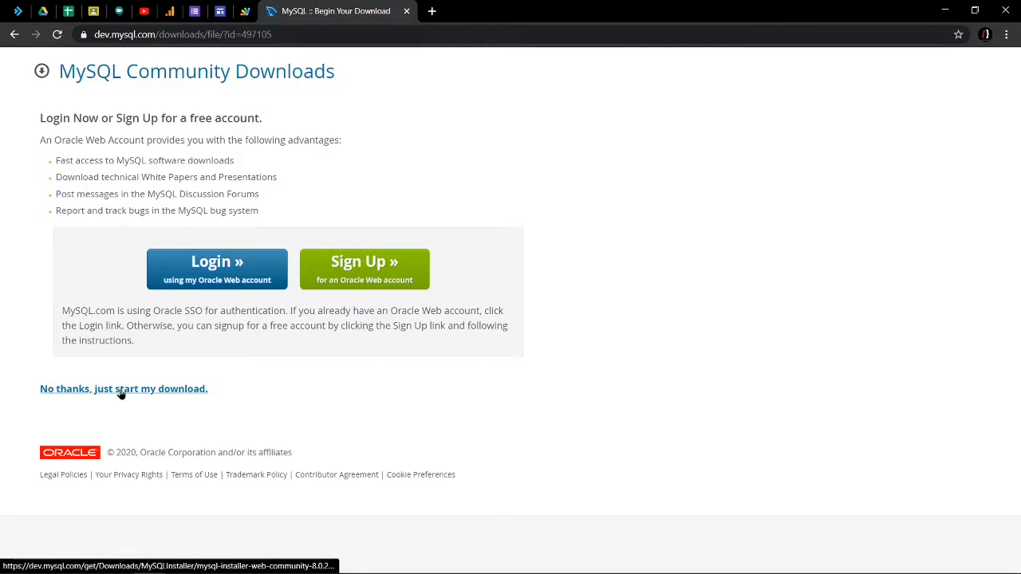
Start the download via 'No thanks, just start my download' and show the MSI in Downloads.
{"action": "left_click", "coordinate": [124, 389]}
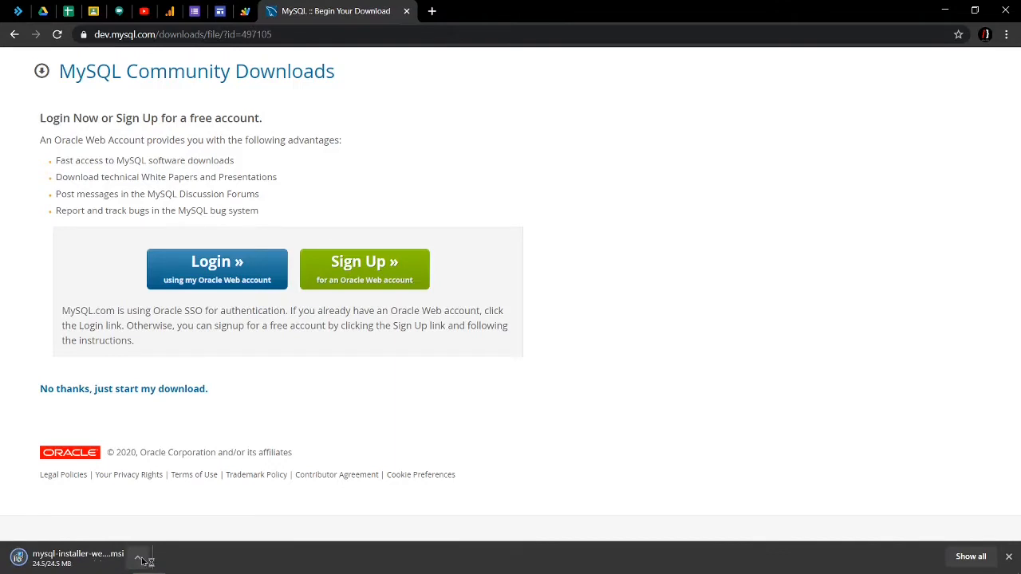
{"action": "left_click", "coordinate": [142, 558]}
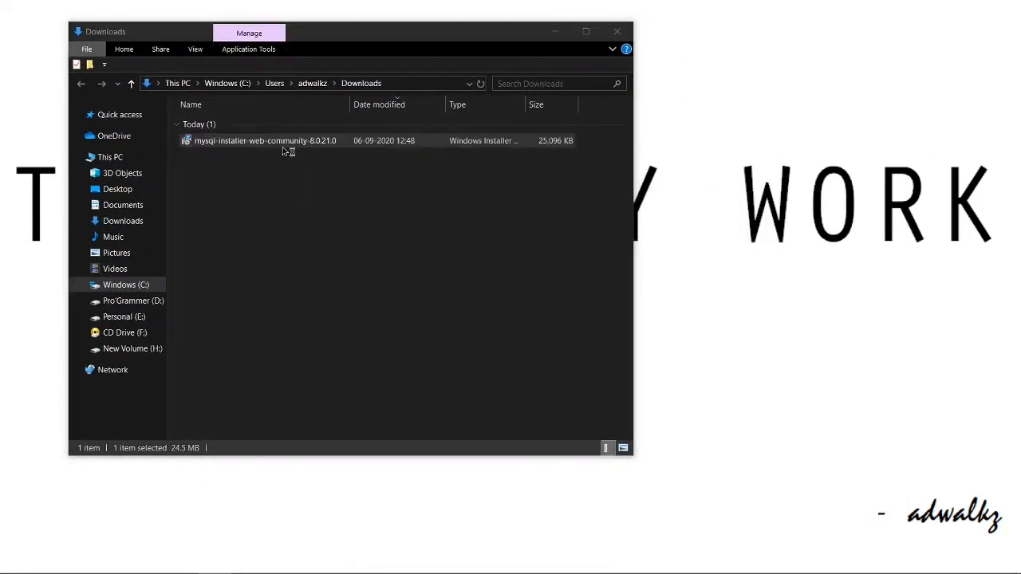
Launch mysql-installer-web-community-8.0.21.0 and accept the optional installer upgrade.
{"action": "double_click", "coordinate": [265, 140]}
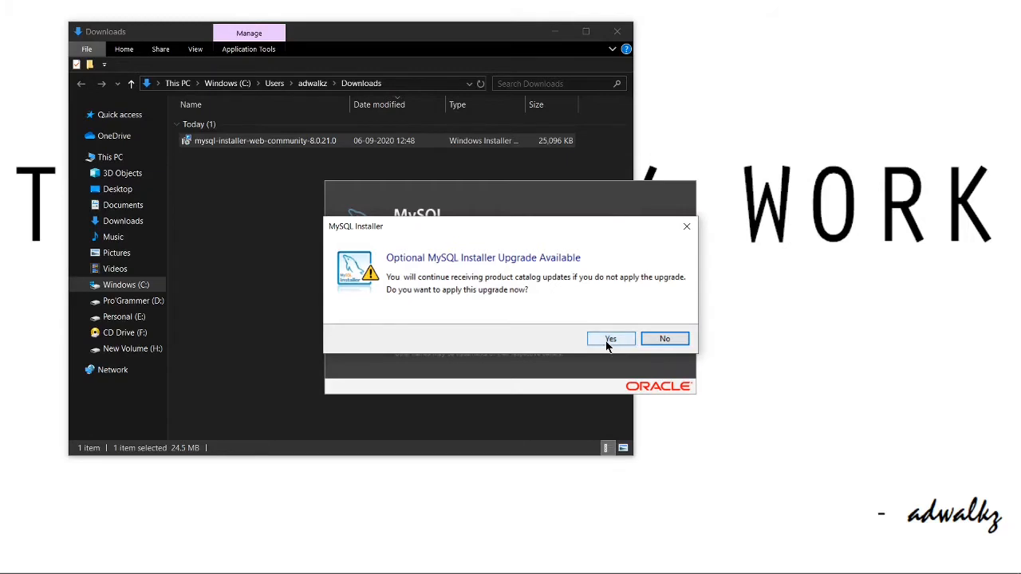
{"action": "left_click", "coordinate": [610, 338]}
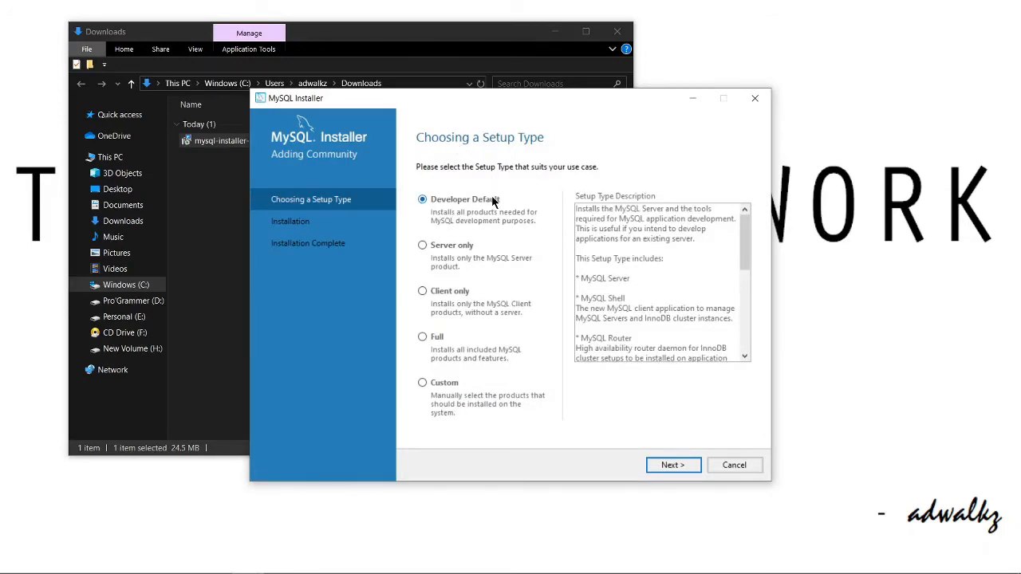
{"action": "mouse_move", "coordinate": [477, 209]}
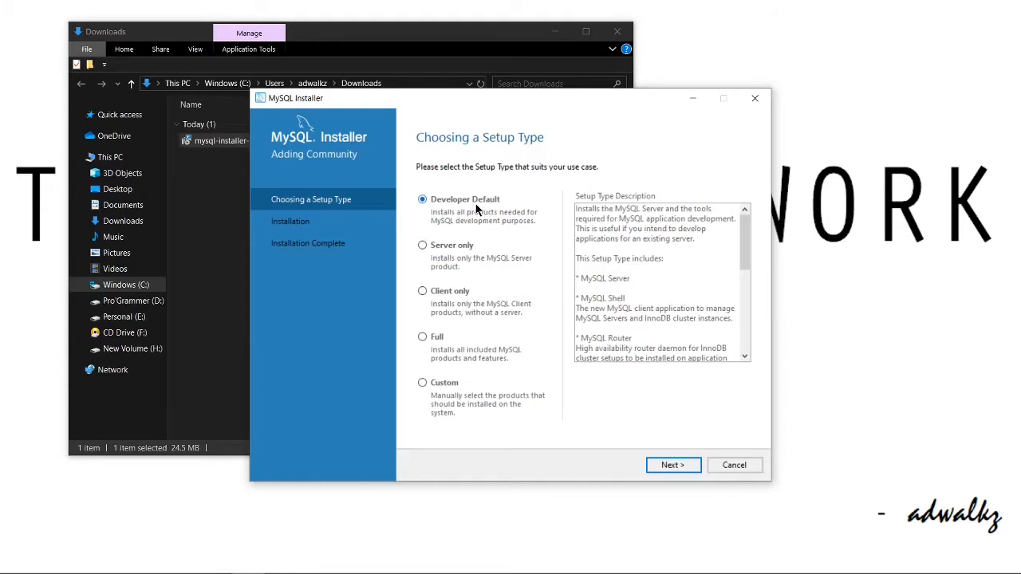
Keep the Developer Default setup type and proceed to the product list.
{"action": "left_click", "coordinate": [673, 465]}
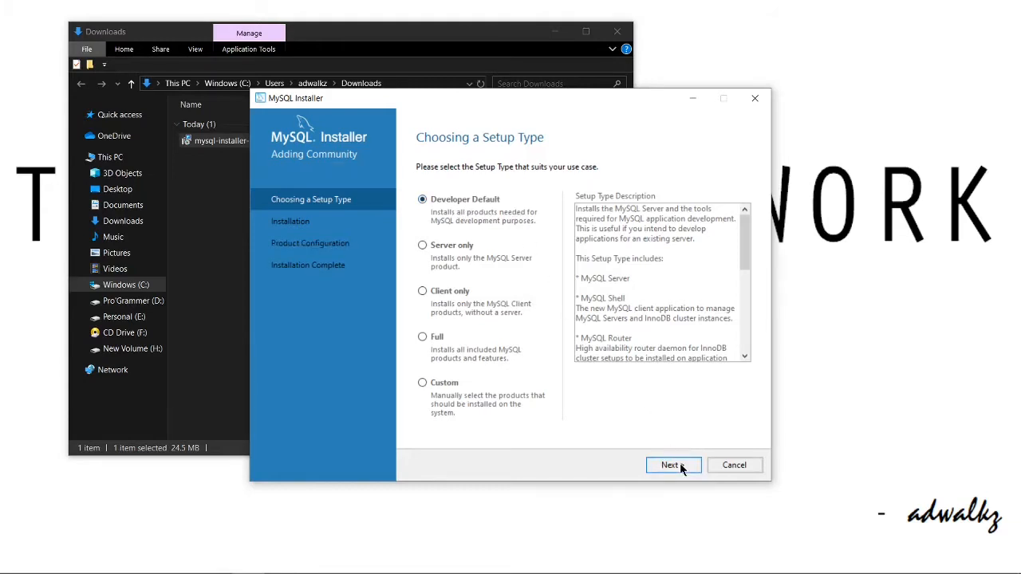
{"action": "left_click", "coordinate": [673, 466]}
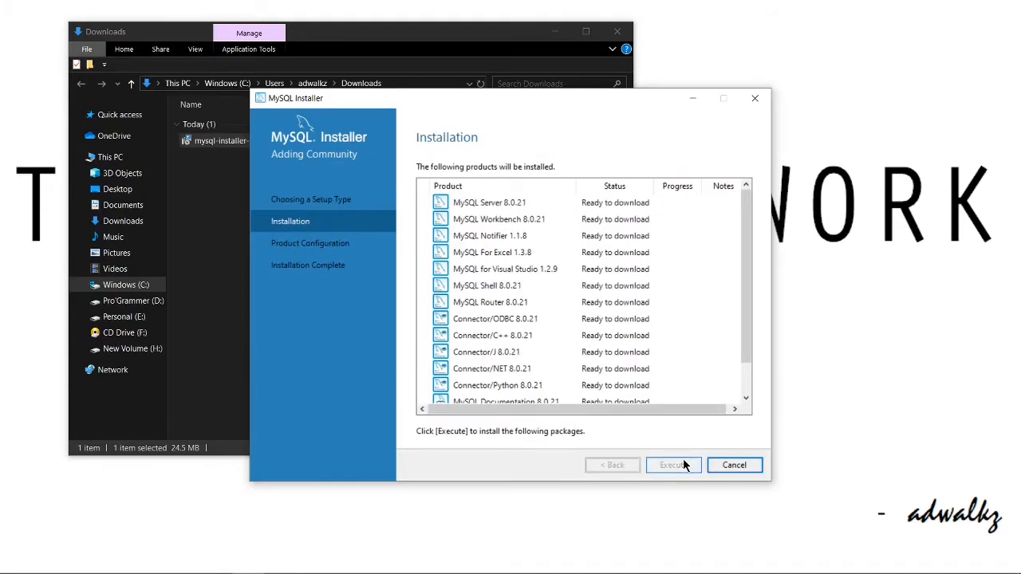
Execute the product installation, retry the failed MySQL Notifier, and continue to Product Configuration.
{"action": "left_click", "coordinate": [673, 466]}
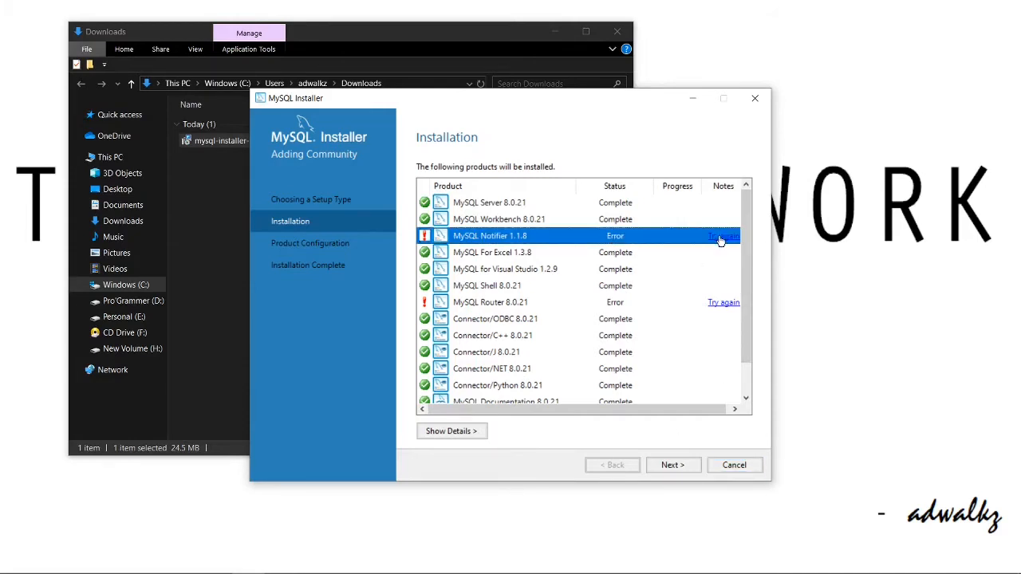
{"action": "left_click", "coordinate": [723, 236]}
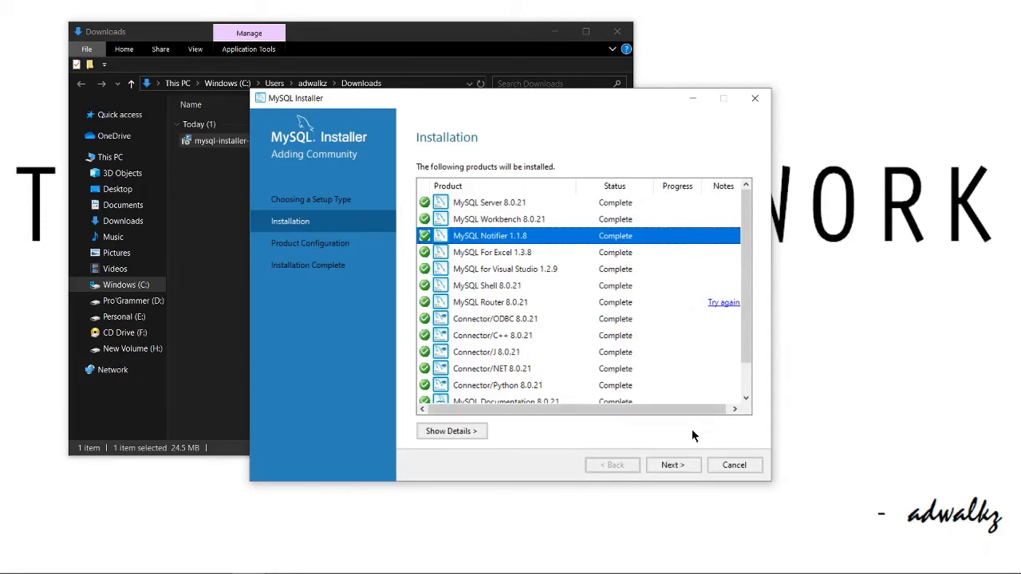
{"action": "mouse_move", "coordinate": [673, 465]}
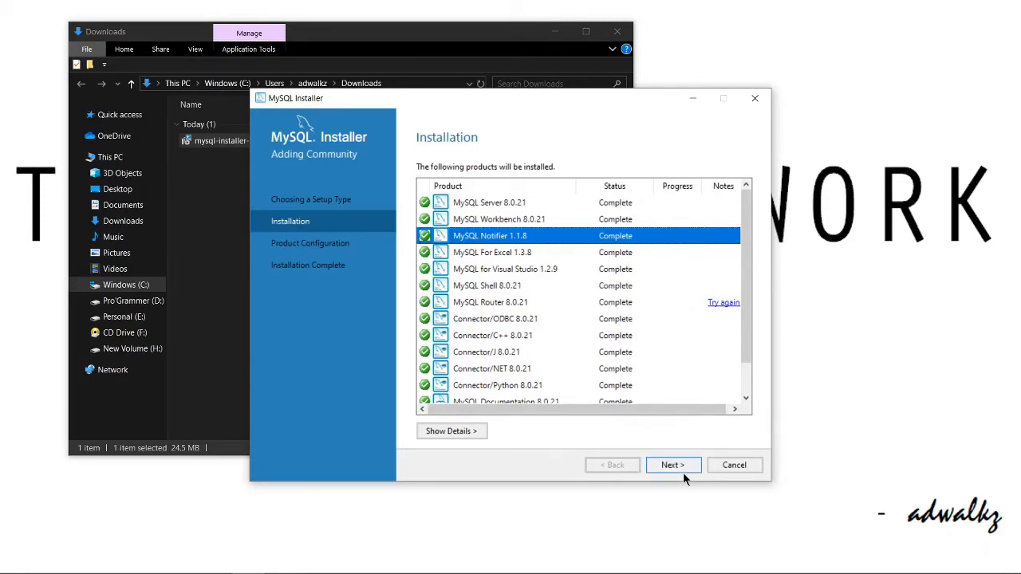
{"action": "left_click", "coordinate": [674, 466]}
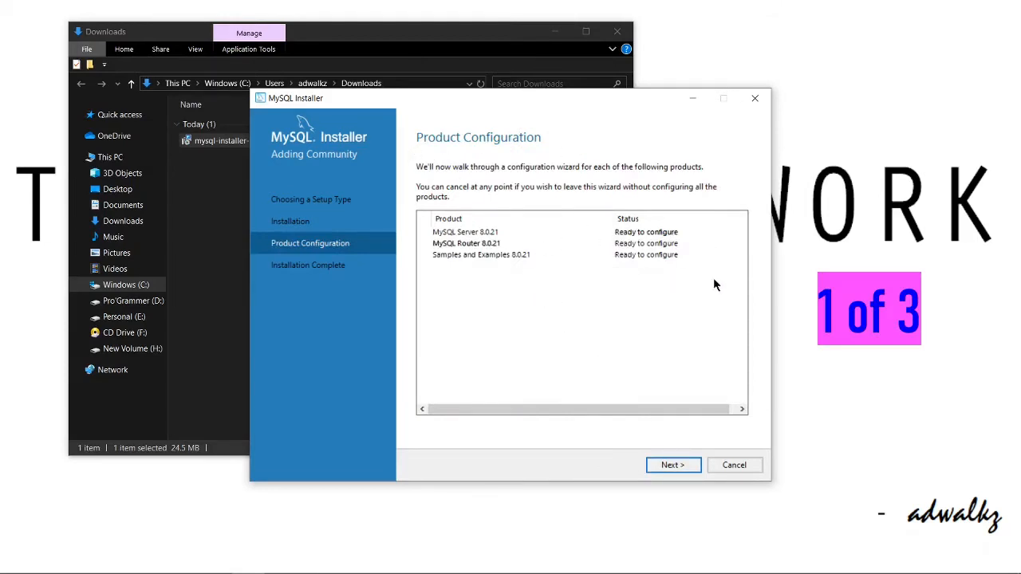
{"action": "mouse_move", "coordinate": [673, 465]}
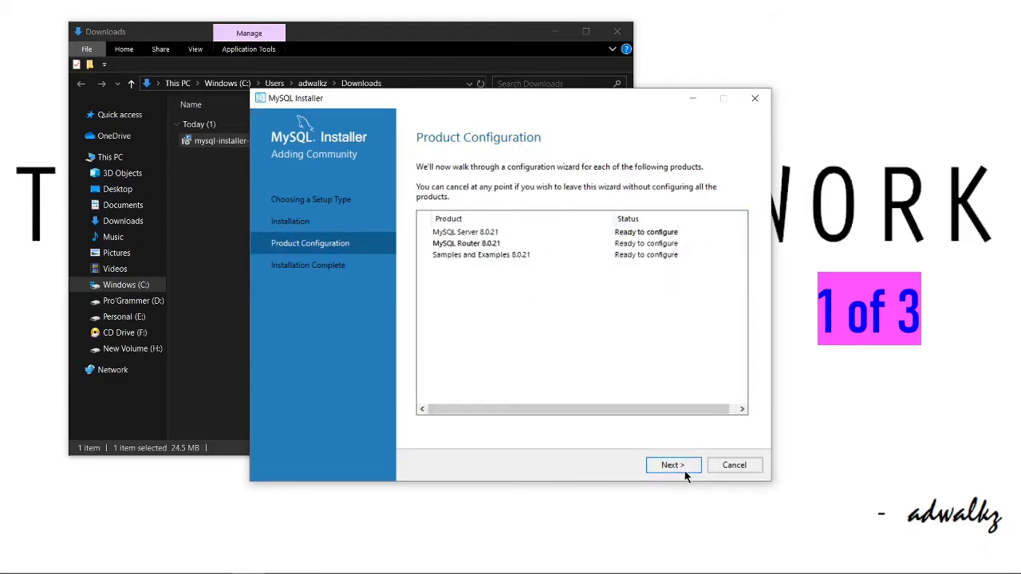
Begin MySQL Server 8.0.21 configuration keeping strong password authentication.
{"action": "left_click", "coordinate": [673, 466]}
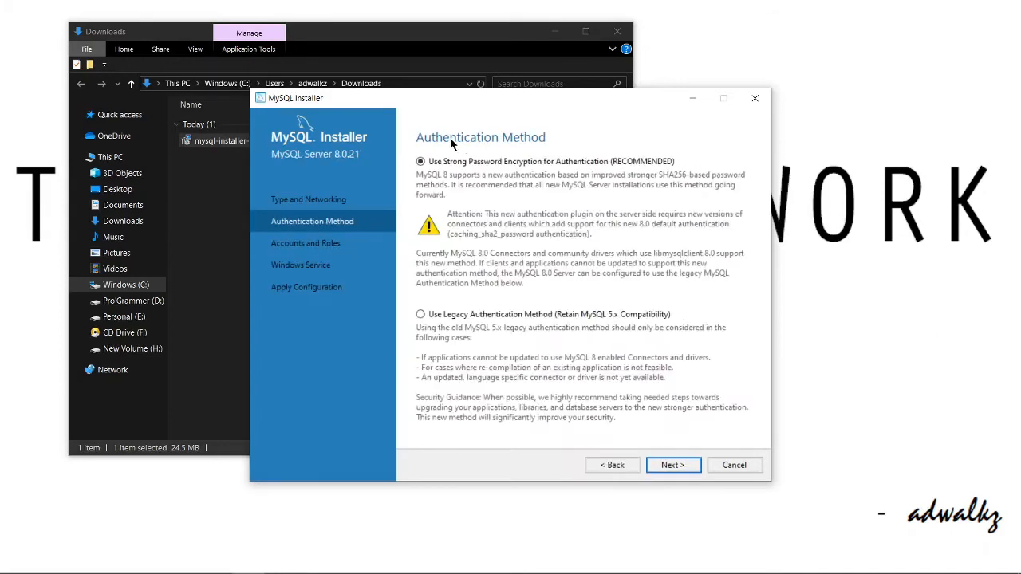
{"action": "mouse_move", "coordinate": [646, 183]}
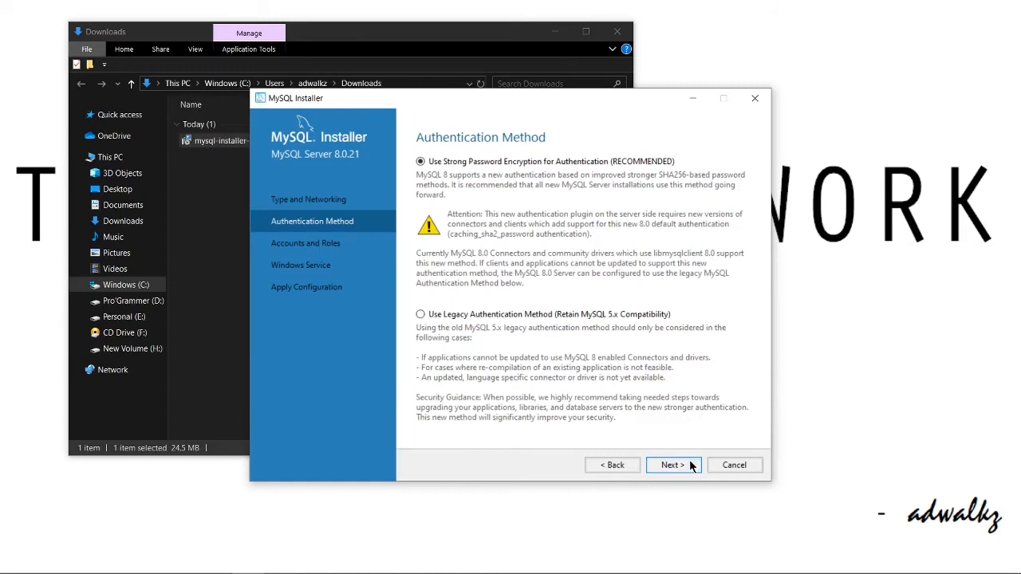
{"action": "left_click", "coordinate": [673, 466]}
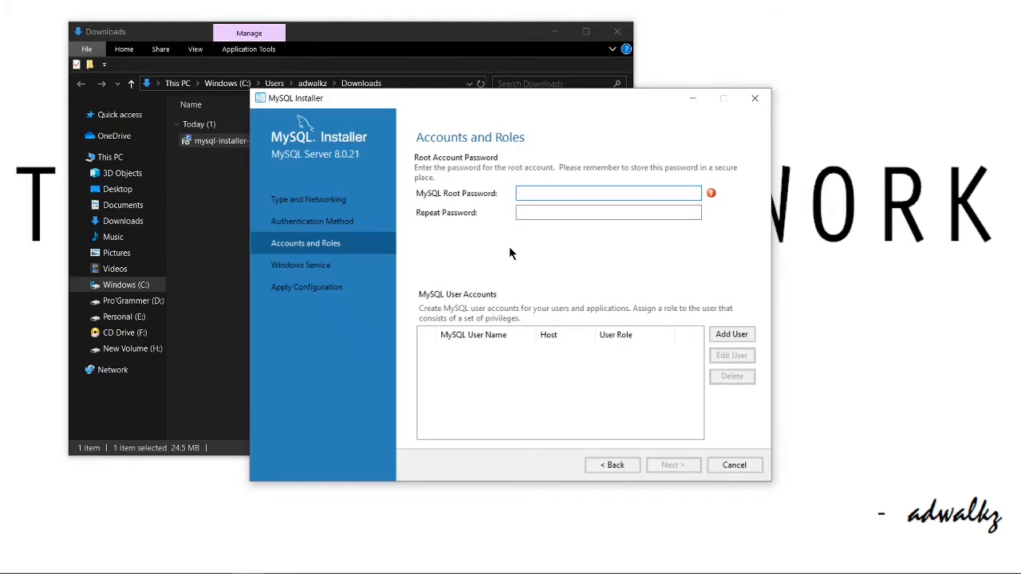
Enter the root password in MySQL Root Password and Repeat Password.
{"action": "left_click", "coordinate": [607, 193]}
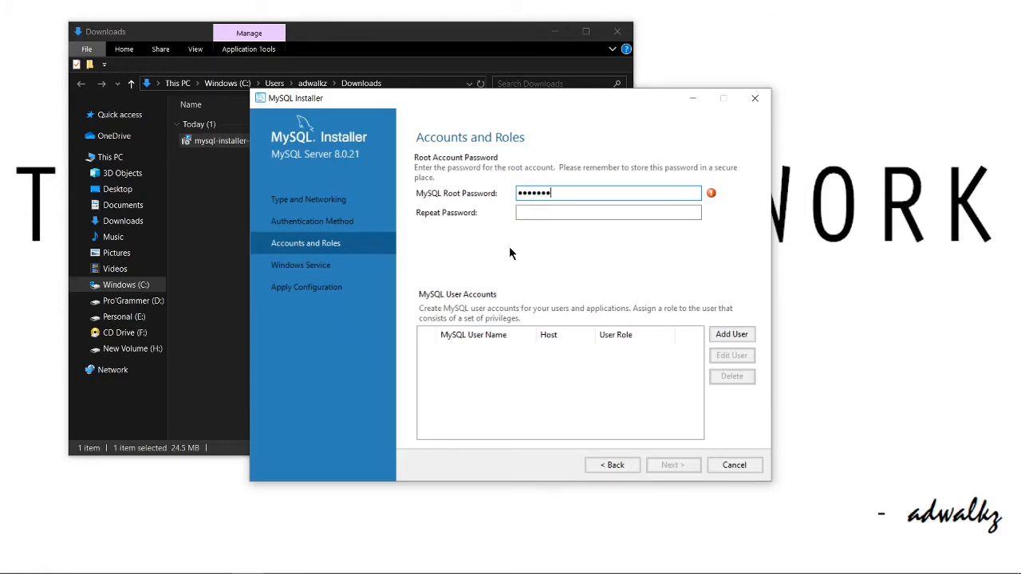
{"action": "left_click", "coordinate": [609, 212]}
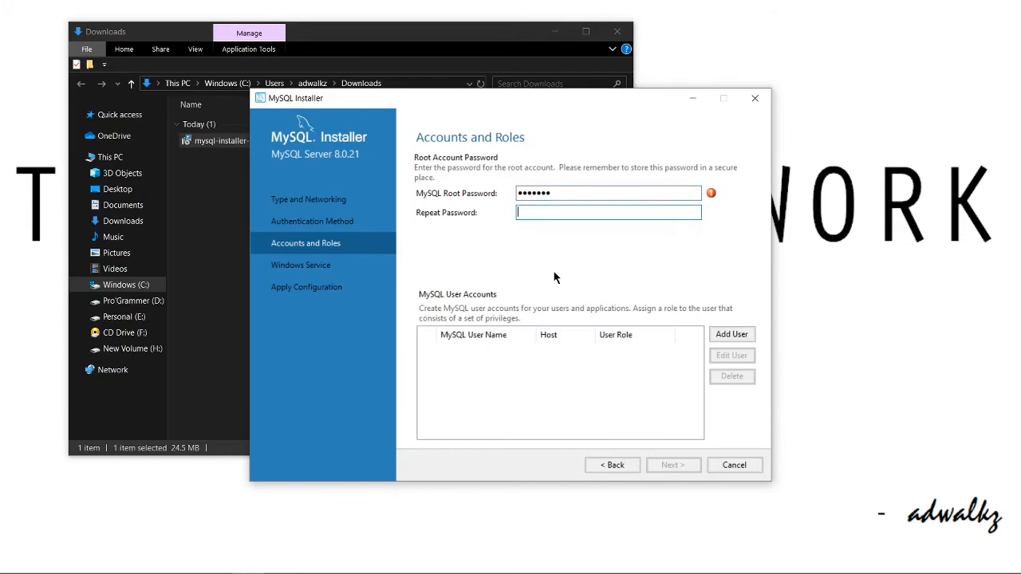
{"action": "type", "text": "••••••"}
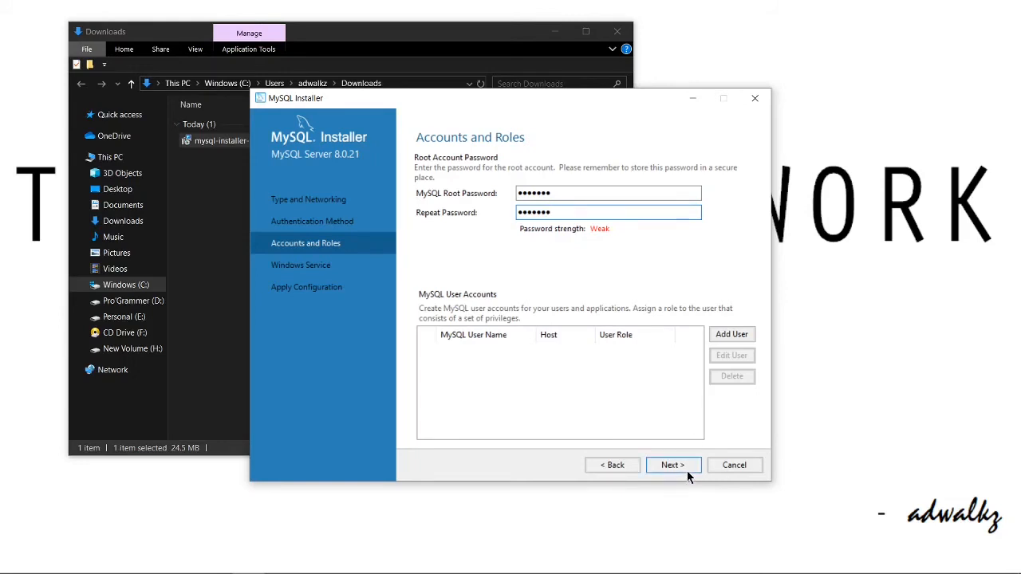
Accept the MySQL80 Windows Service defaults and execute the server configuration steps.
{"action": "left_click", "coordinate": [674, 466]}
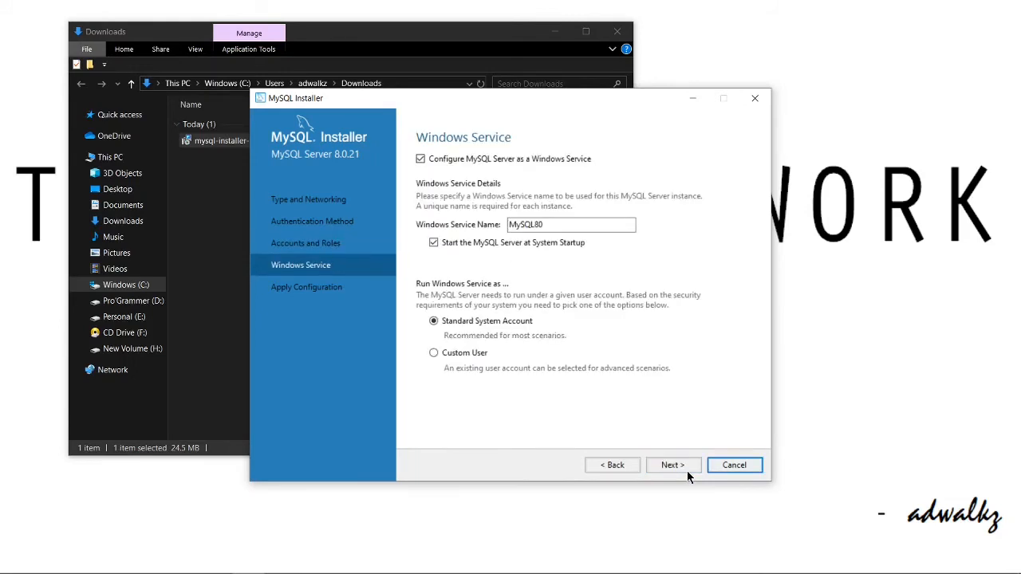
{"action": "mouse_move", "coordinate": [450, 230]}
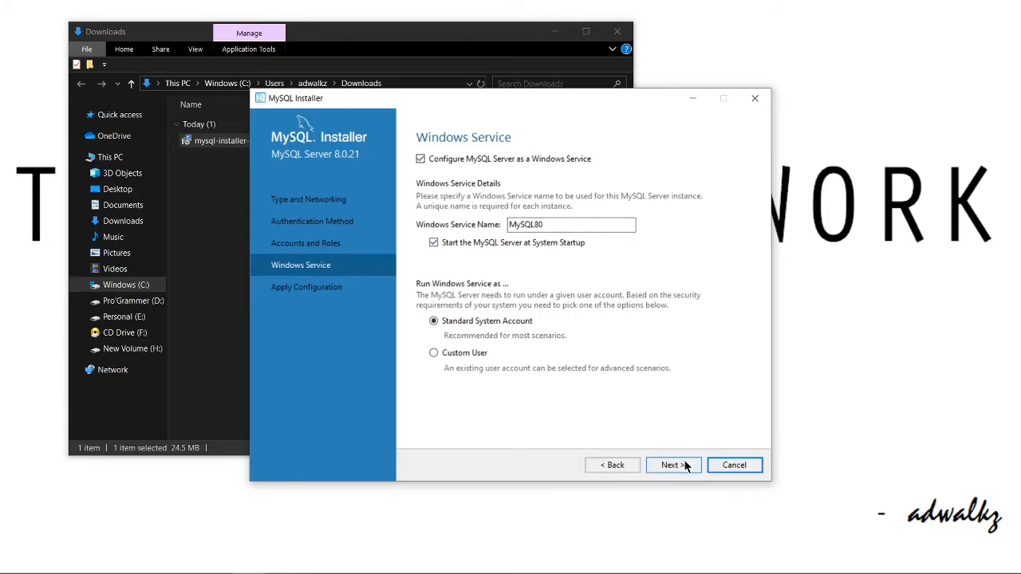
{"action": "left_click", "coordinate": [673, 466]}
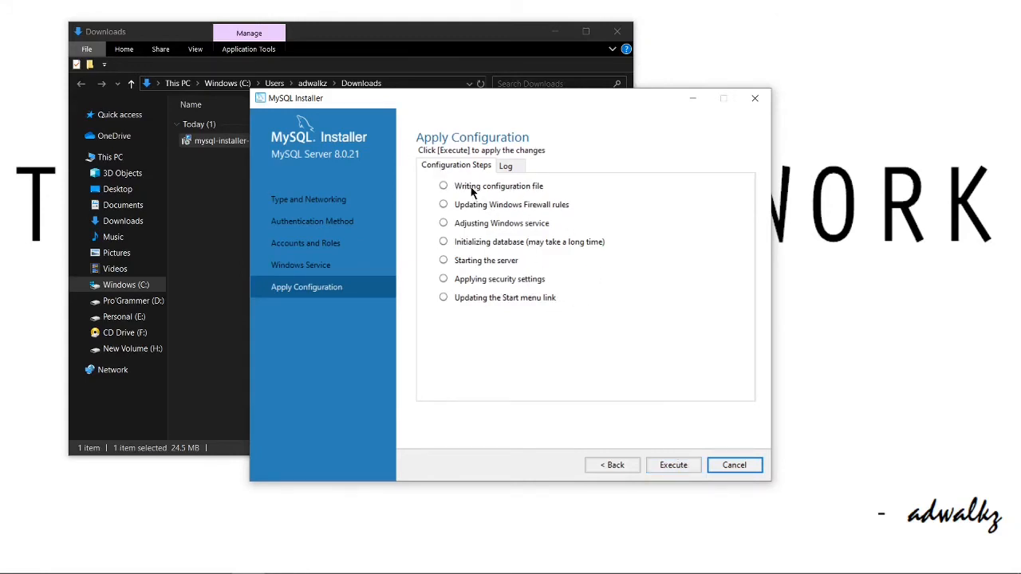
{"action": "mouse_move", "coordinate": [524, 340]}
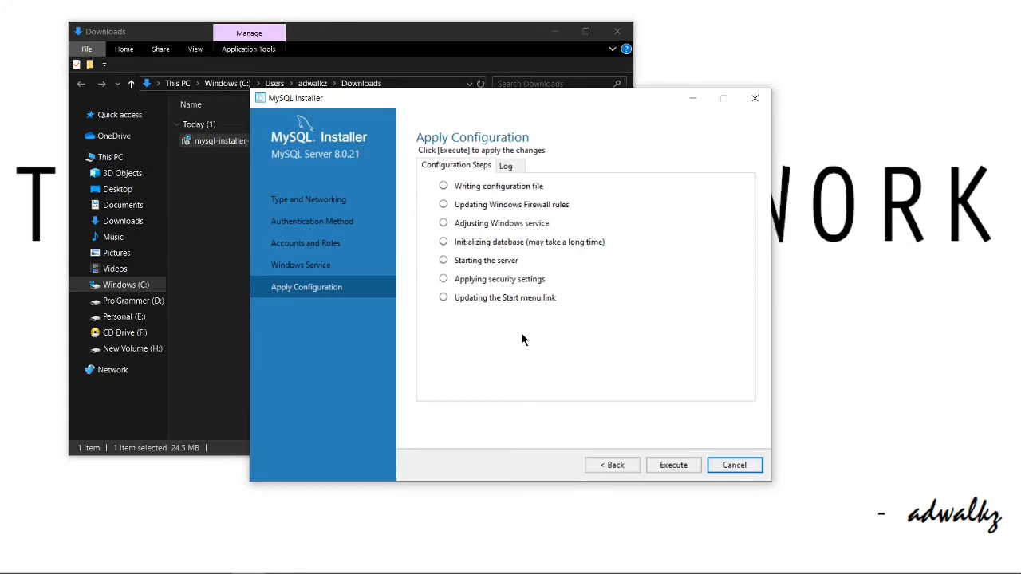
{"action": "left_click", "coordinate": [673, 466]}
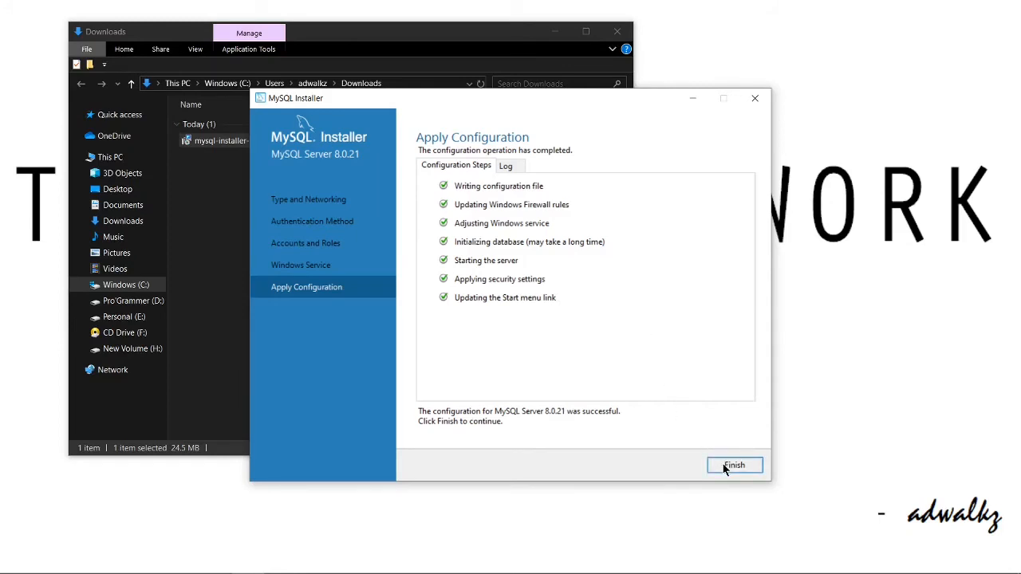
Finish server setup and leave MySQL Router without bootstrap, marking it configuration not needed.
{"action": "left_click", "coordinate": [733, 466]}
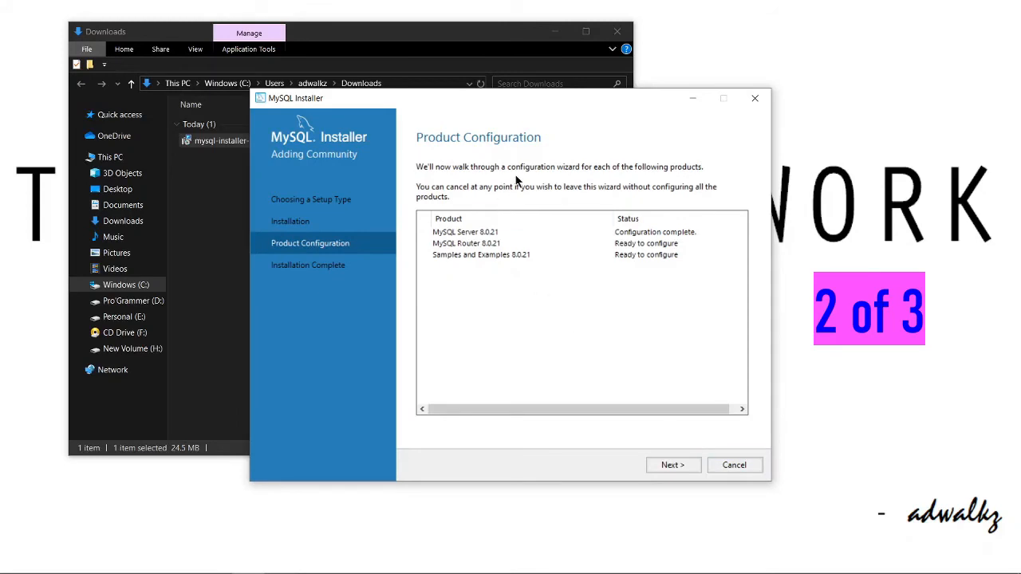
{"action": "mouse_move", "coordinate": [705, 360]}
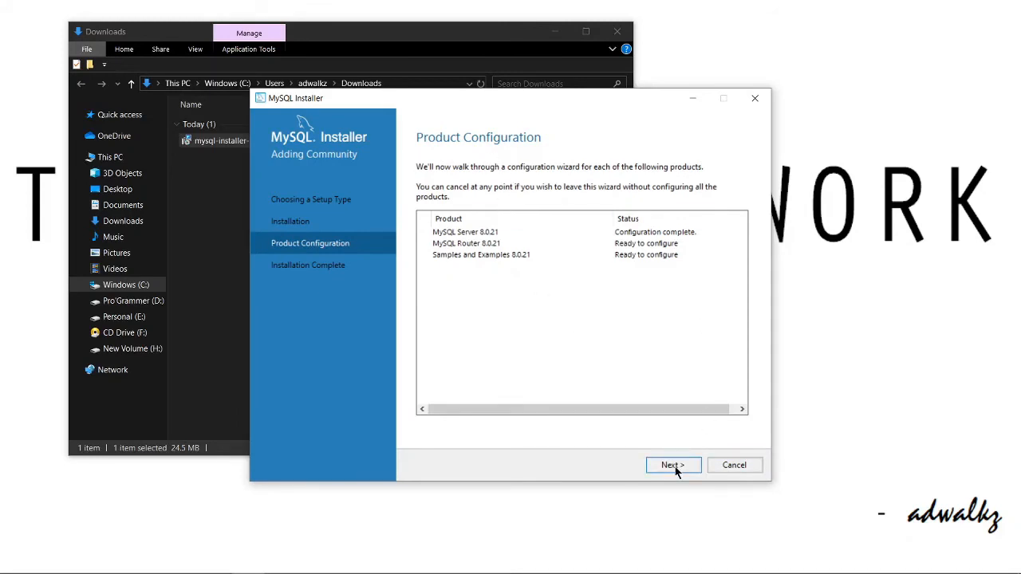
{"action": "left_click", "coordinate": [674, 465]}
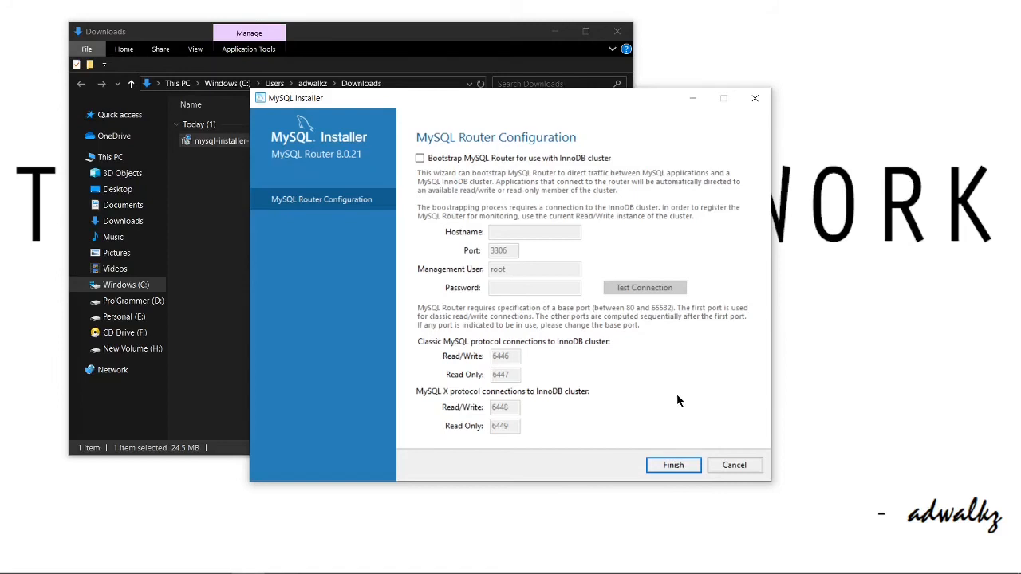
{"action": "left_click", "coordinate": [673, 465]}
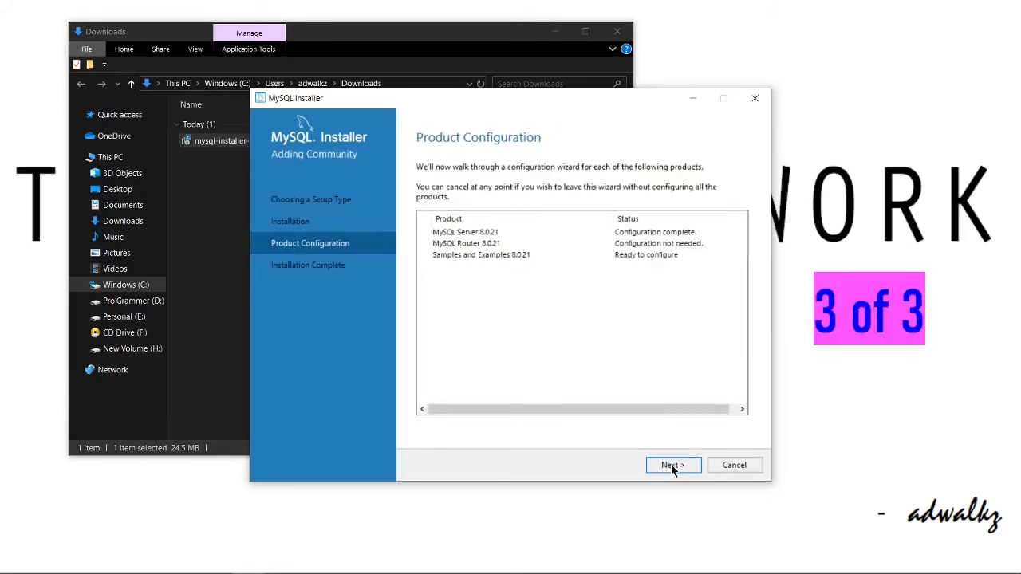
{"action": "mouse_move", "coordinate": [660, 358]}
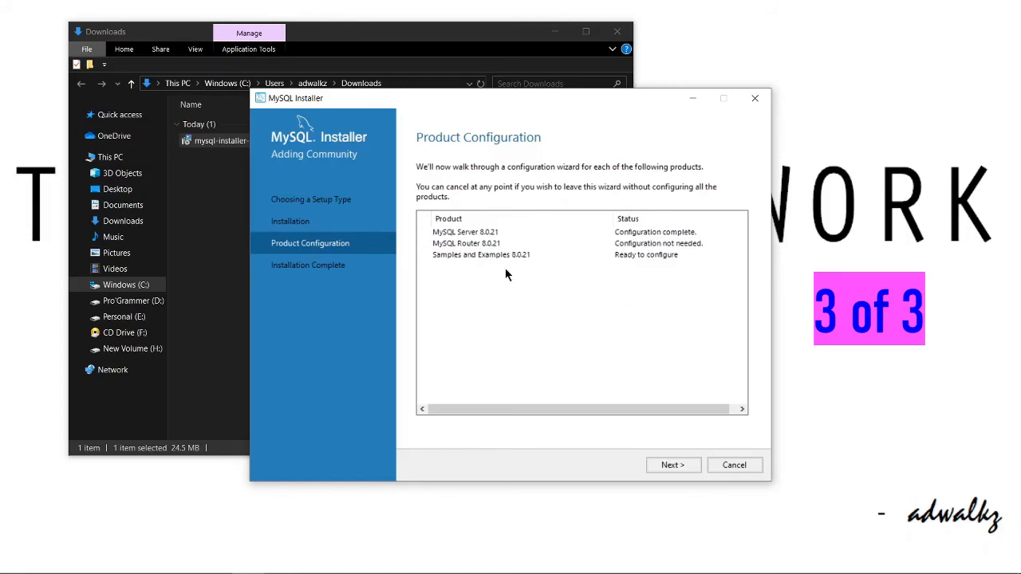
{"action": "left_click", "coordinate": [673, 466]}
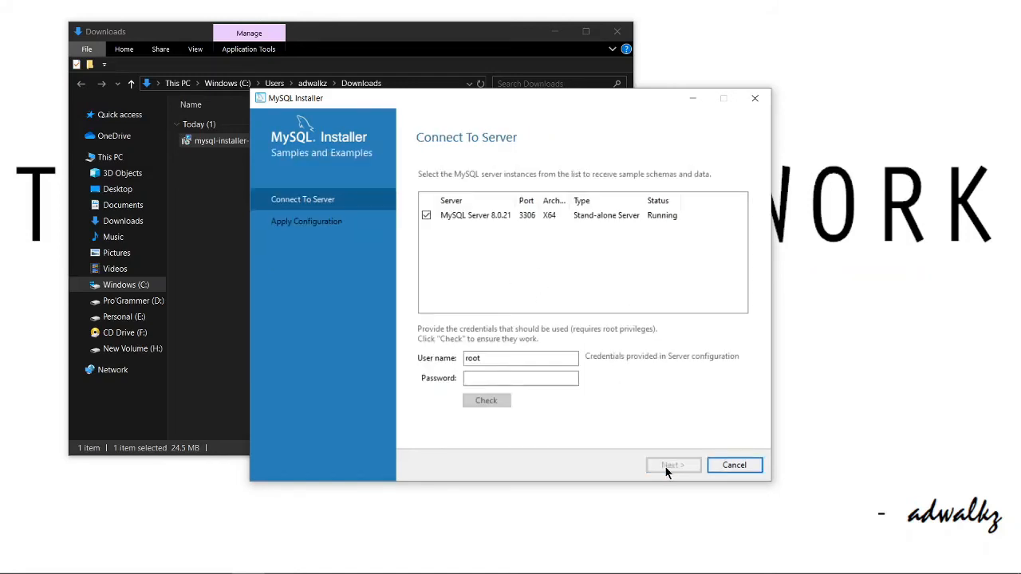
{"action": "left_click", "coordinate": [520, 378]}
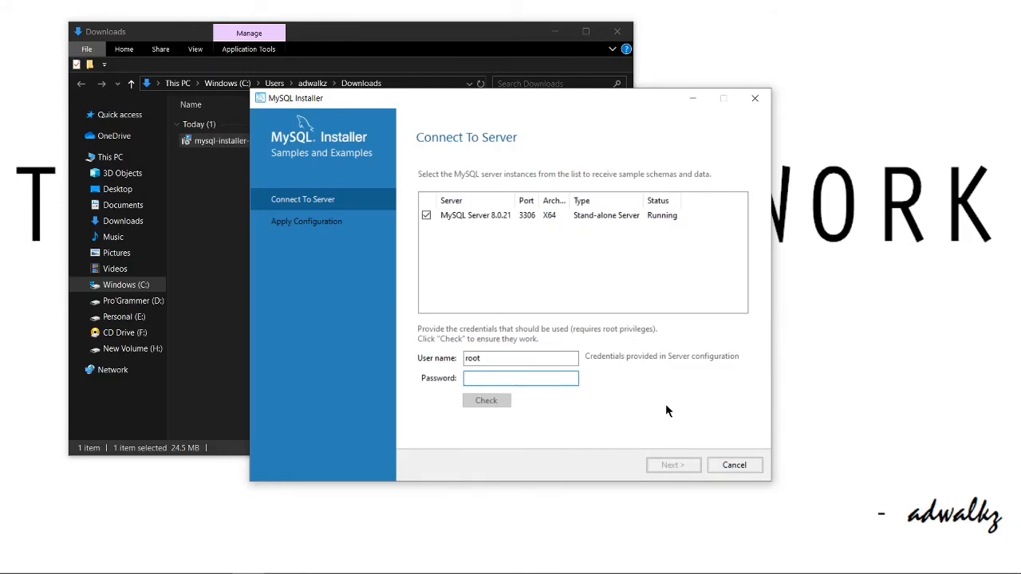
{"action": "type", "text": "password"}
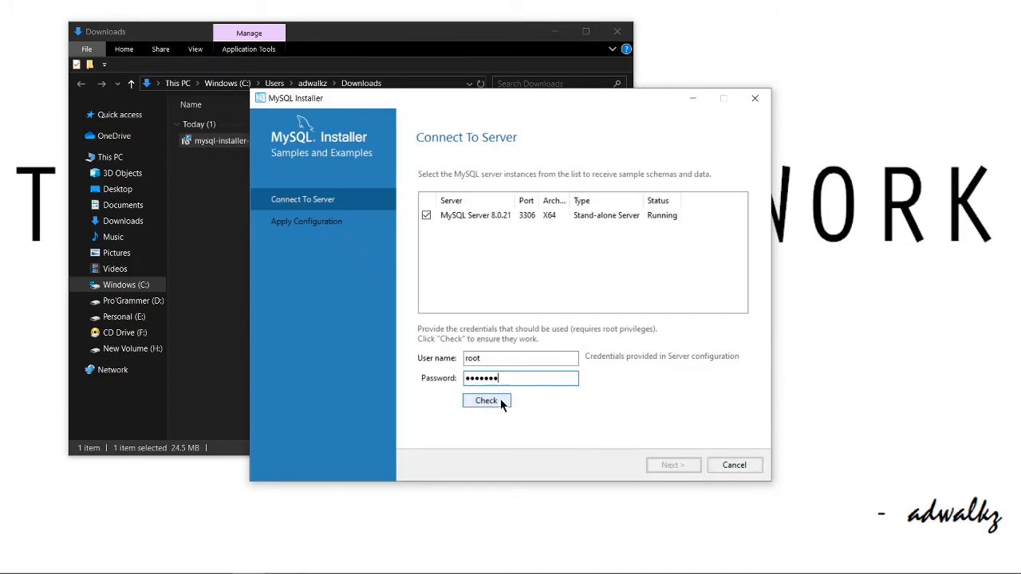
{"action": "left_click", "coordinate": [485, 401]}
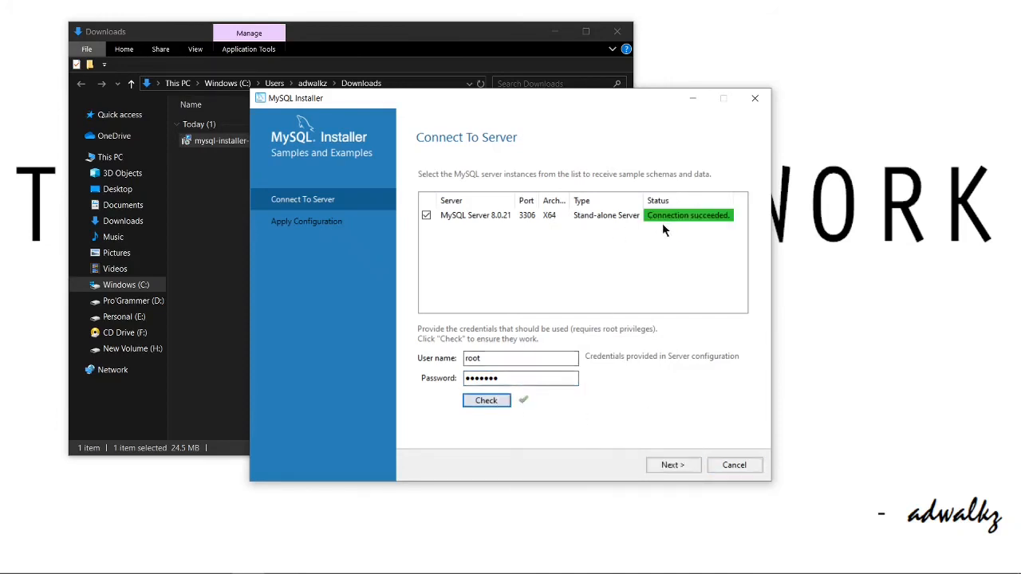
Execute the Samples and Examples configuration and finish back to the product list.
{"action": "left_click", "coordinate": [673, 466]}
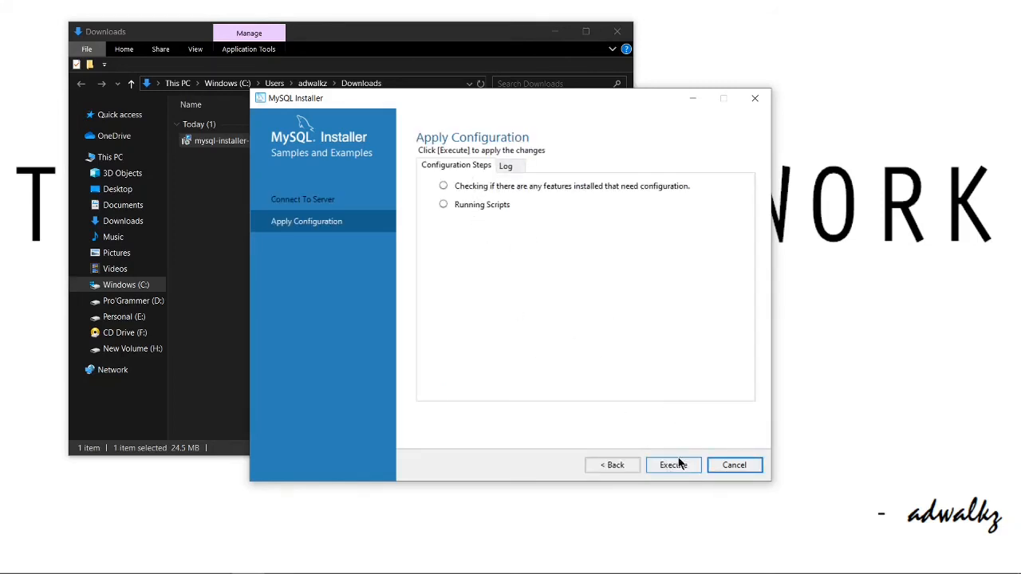
{"action": "left_click", "coordinate": [674, 466]}
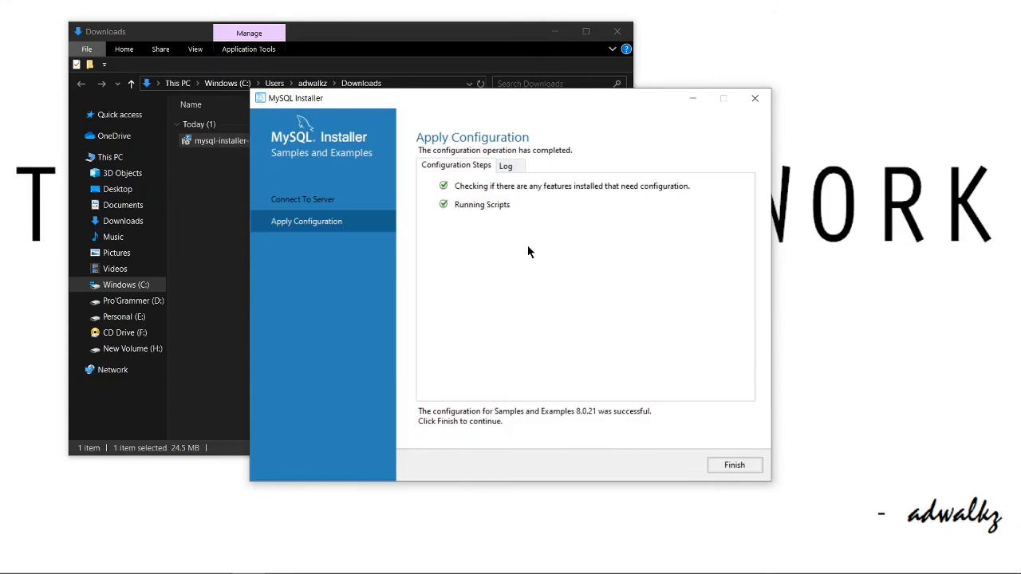
{"action": "mouse_move", "coordinate": [734, 466]}
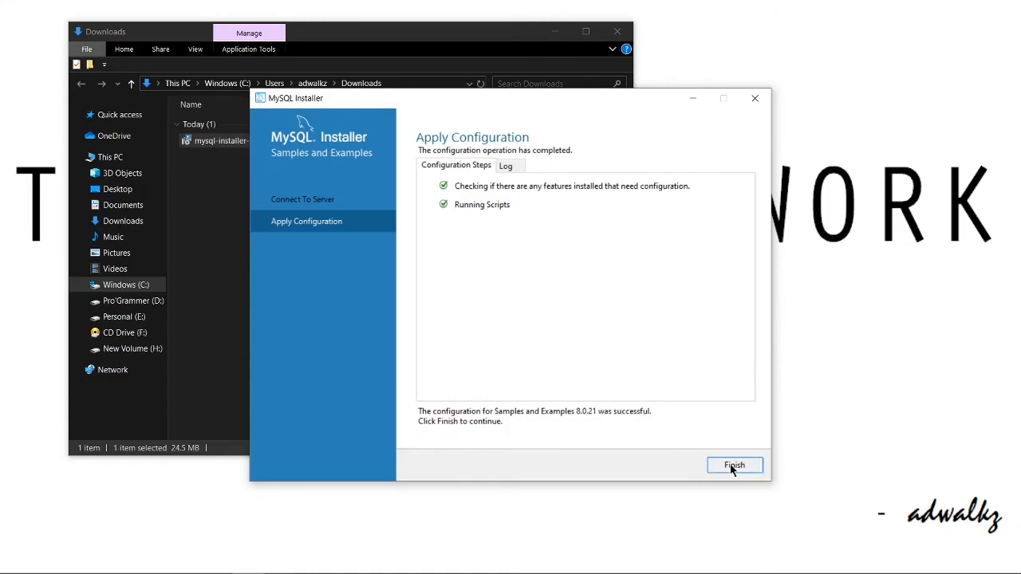
{"action": "left_click", "coordinate": [734, 465]}
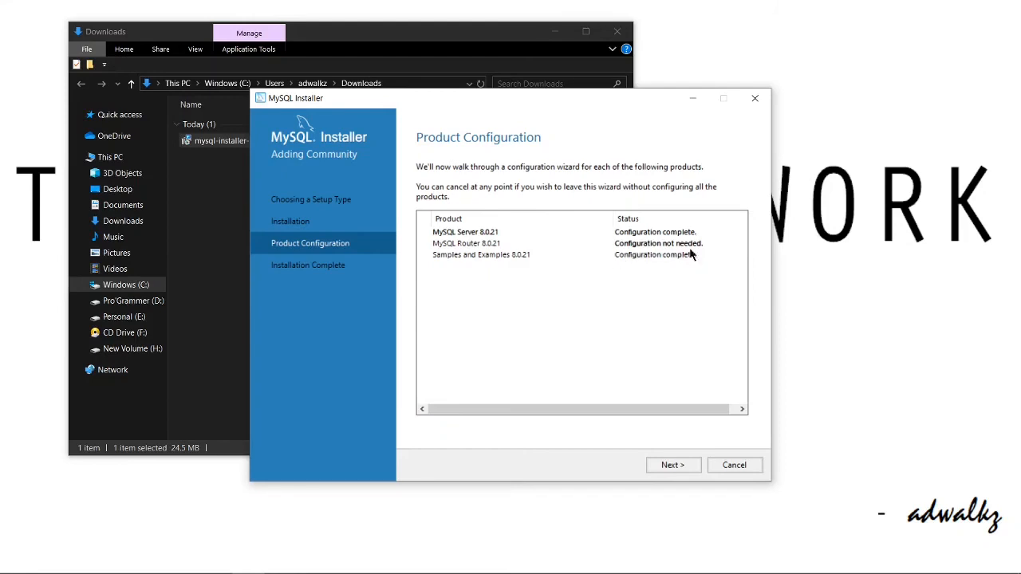
Proceed past the completed Product Configuration list to wrap up the installer.
{"action": "left_click", "coordinate": [673, 466]}
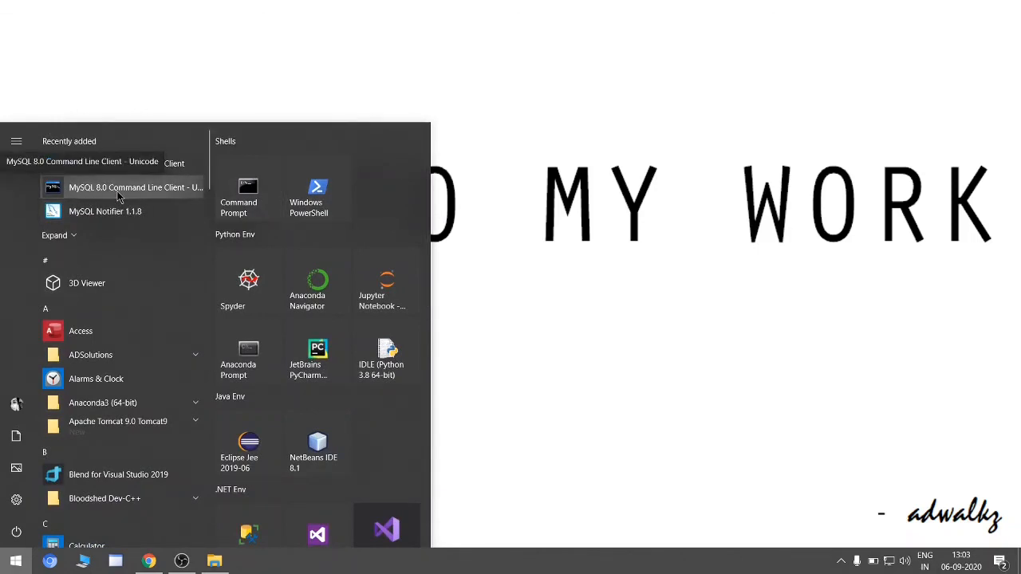
Log in to the 8.0.21 server in the Command Line Client and enter 'show databases' at the prompt.
{"action": "left_click", "coordinate": [136, 187]}
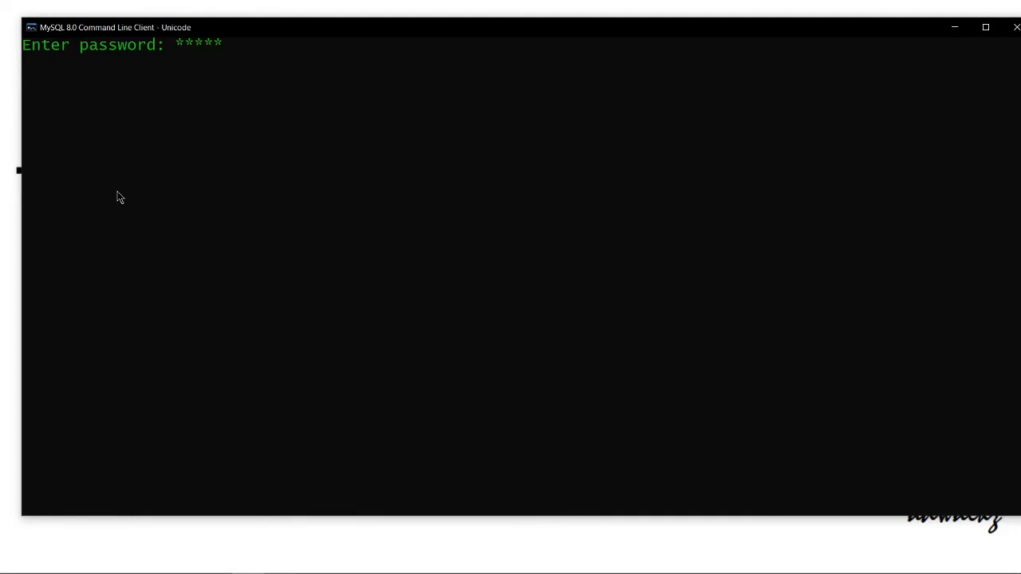
{"action": "key", "text": "Enter"}
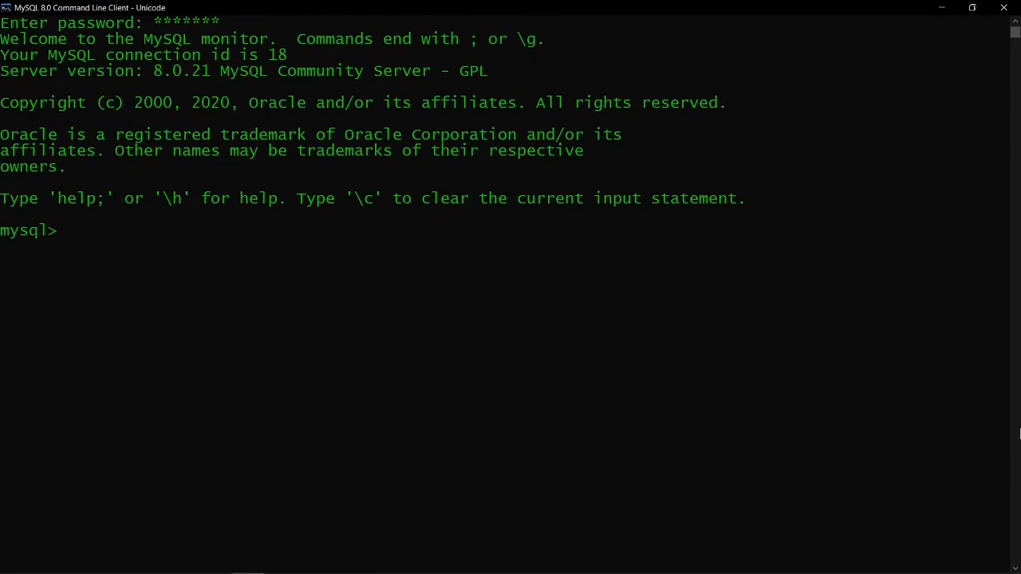
{"action": "type", "text": "show datab"}
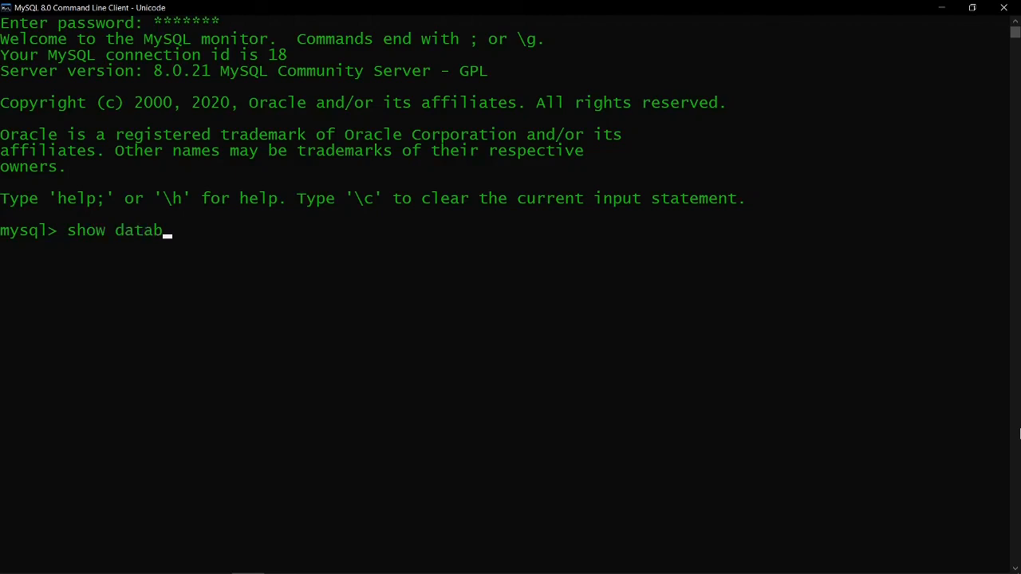
{"action": "type", "text": "ases"}
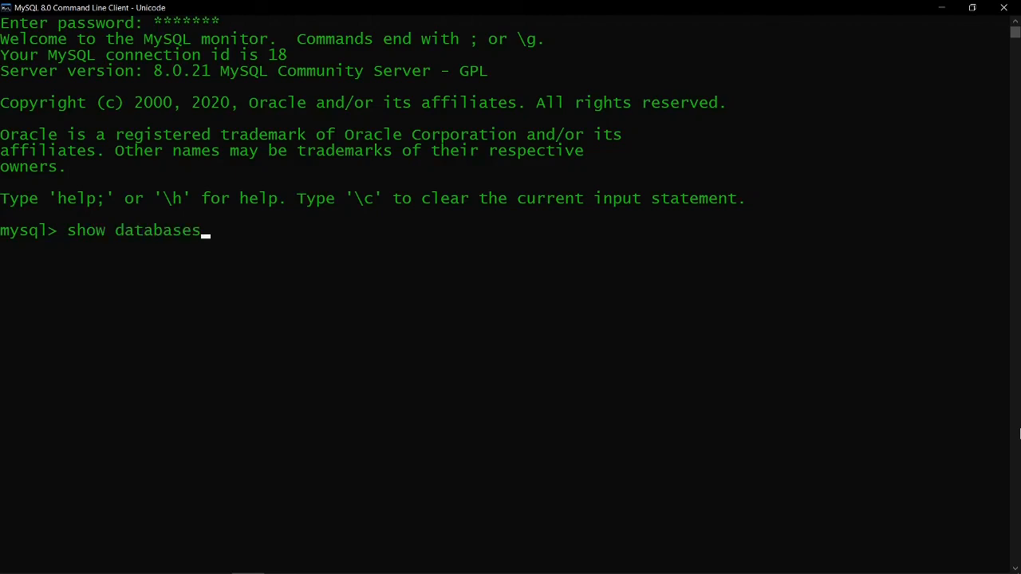